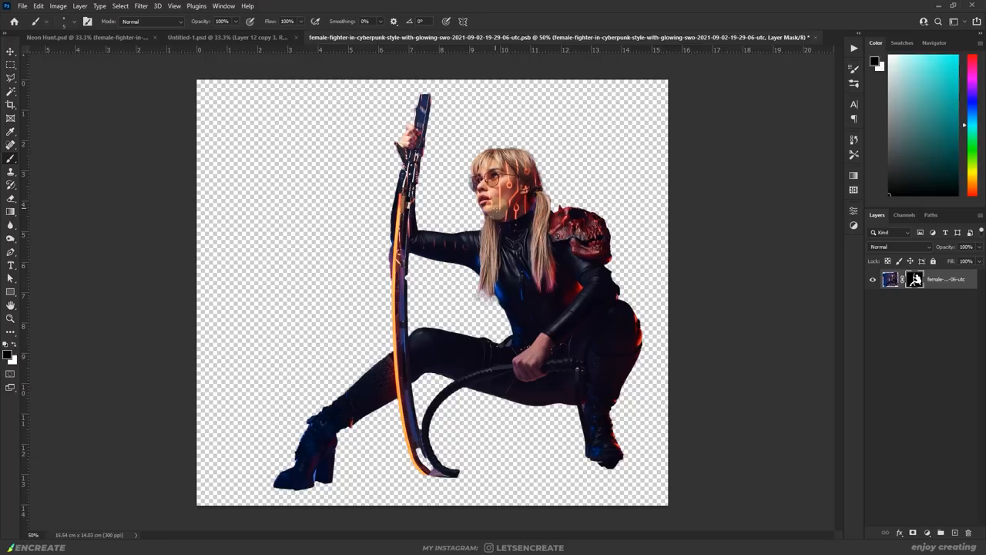
# - Switch to the Neon Hunt composite and check the fighter layer above the gray blocks
pyautogui.click(84, 37)
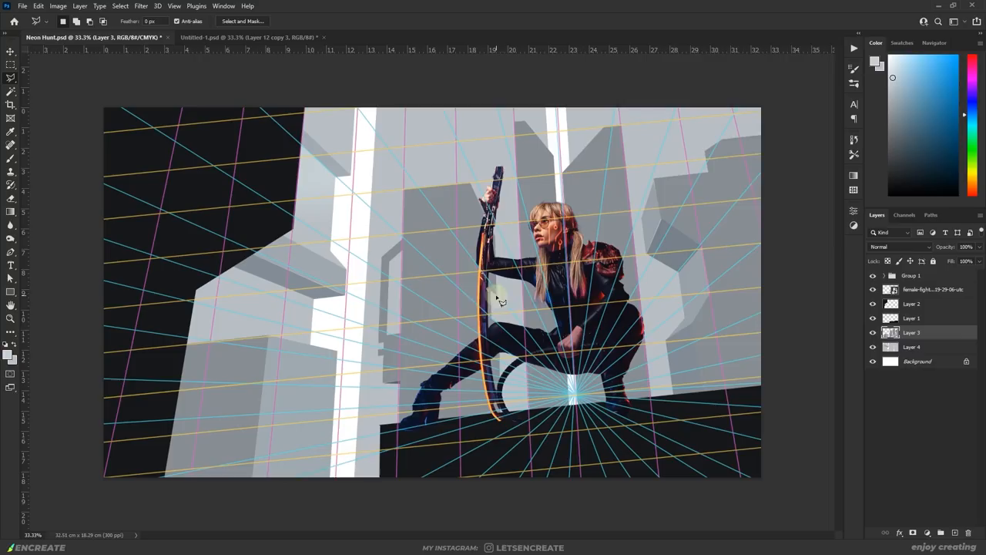
pyautogui.click(10, 51)
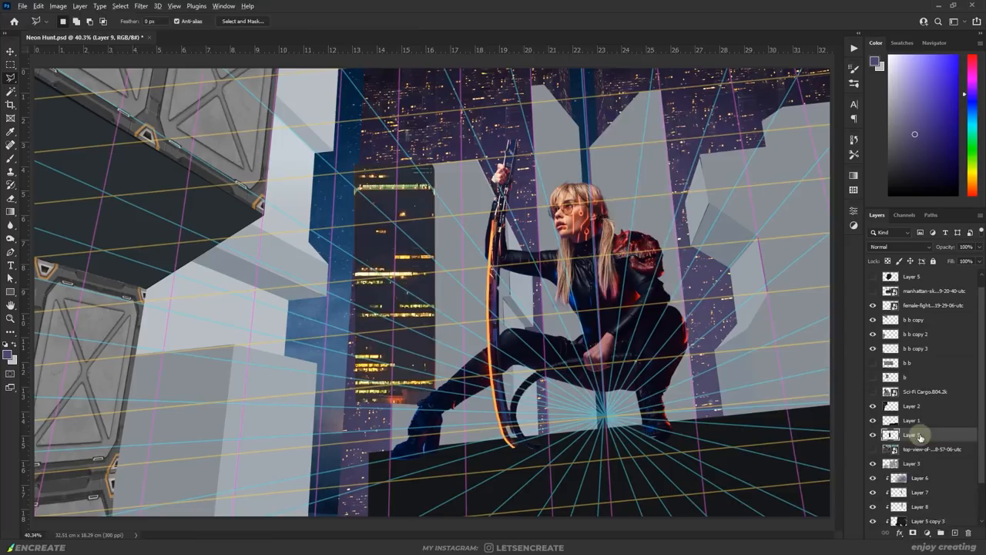
# - Arrange the Manhattan skyline and Sci-Fi Cargo layers in the Layers panel
pyautogui.doubleClick(891, 435)
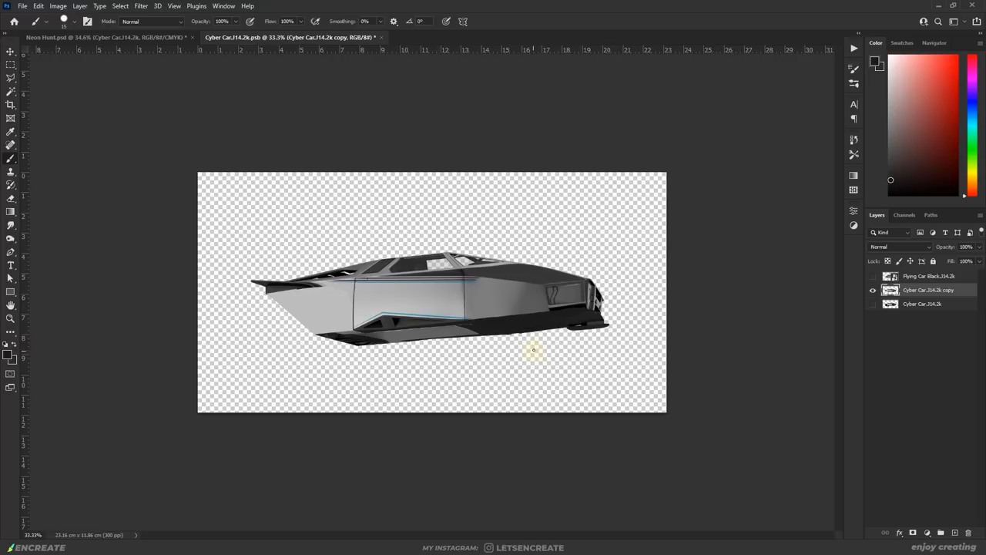
# - Switch between the fighter and flying car documents to edit the Cyber Car smart objects
pyautogui.click(104, 37)
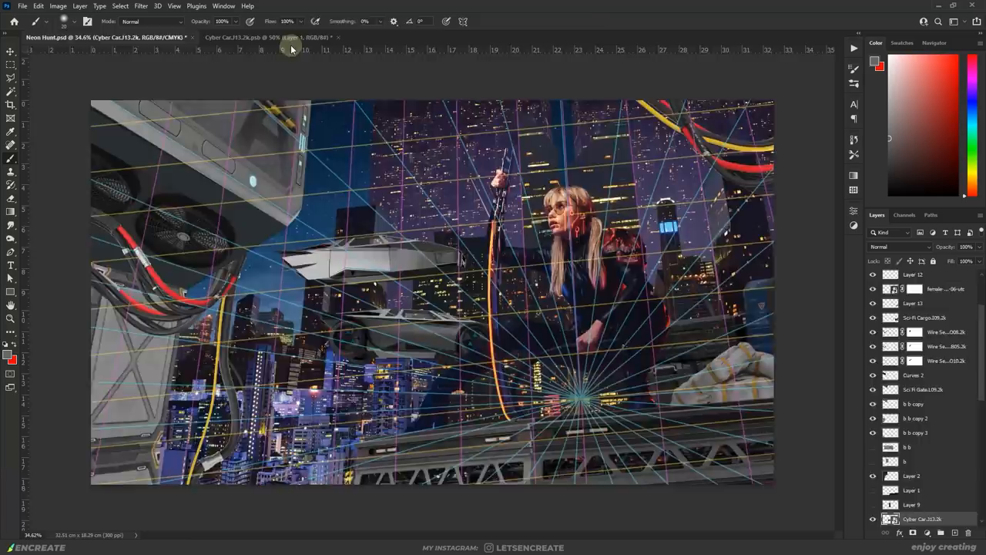
pyautogui.click(270, 37)
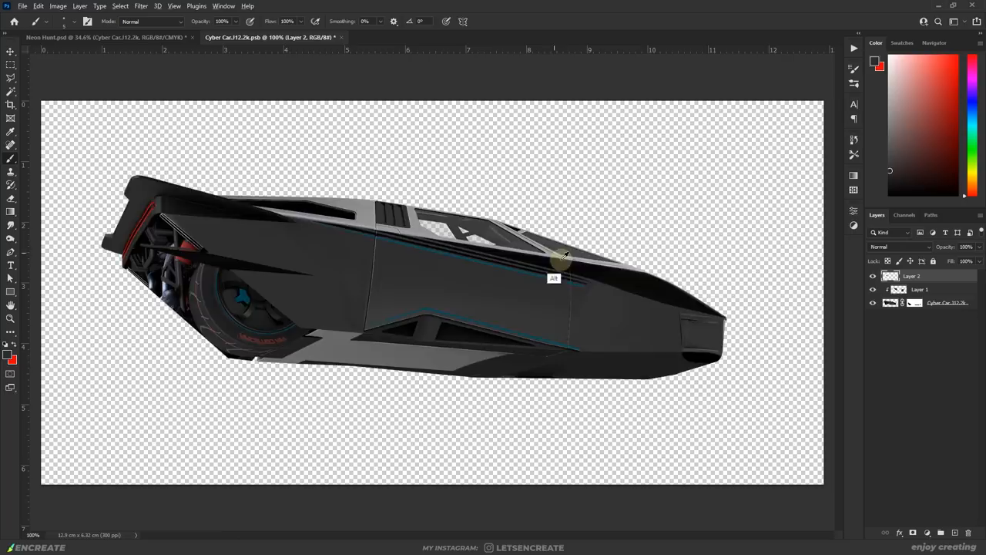
pyautogui.click(100, 37)
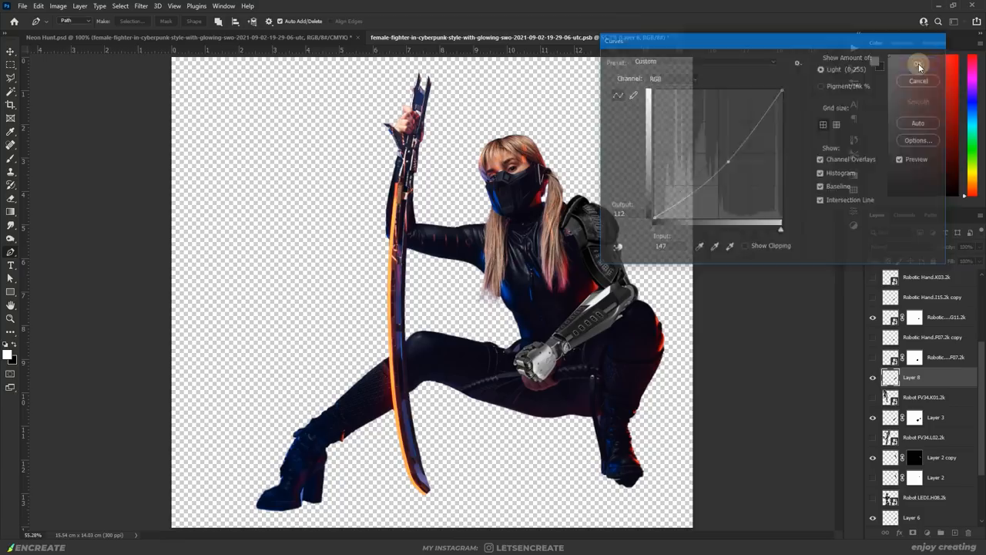
# - Apply the Curves adjustment to the cyborg fighter's tones
pyautogui.click(918, 80)
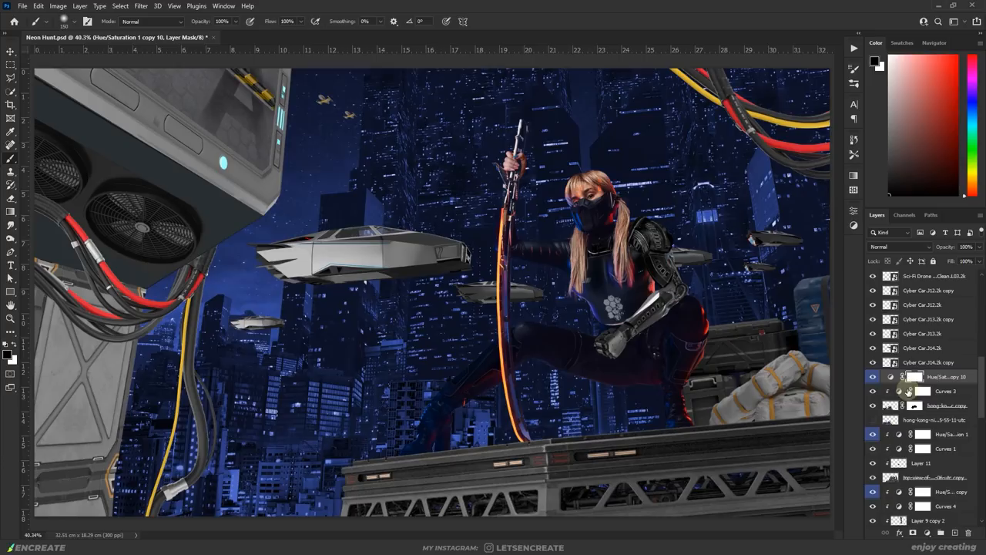
# - Add Layer 15 and open its blend mode dropdown
pyautogui.click(900, 247)
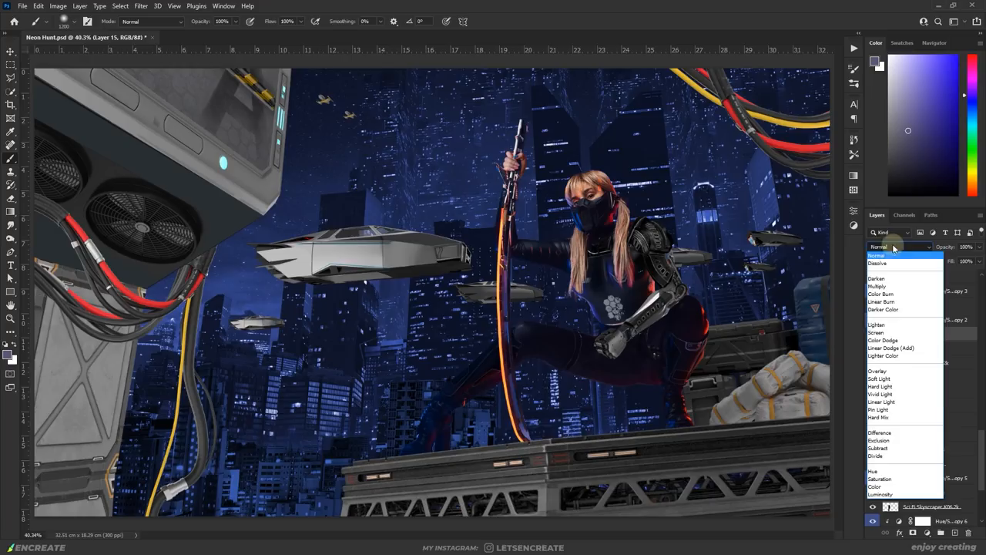
pyautogui.click(891, 348)
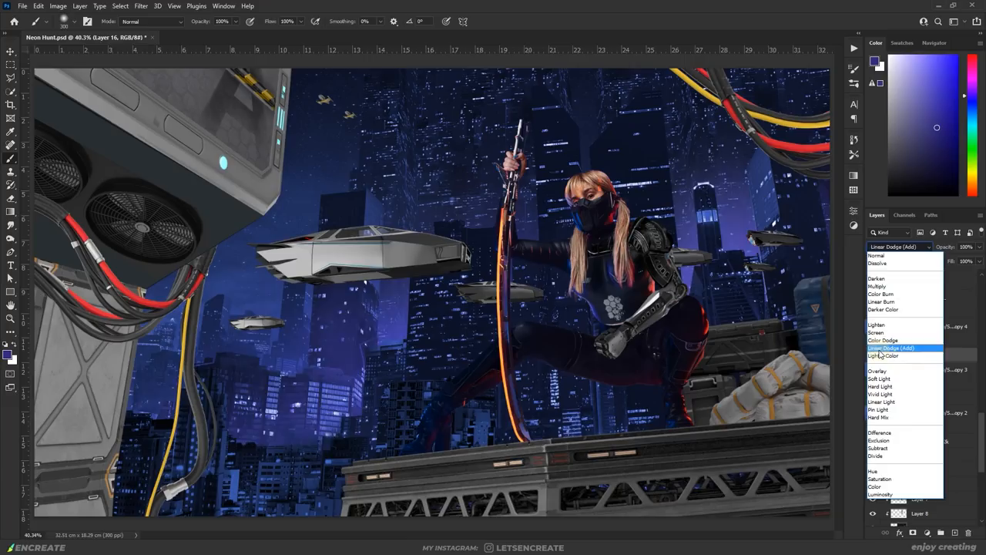
# - Set the new layer to Linear Dodge (Add) and paint glow on the chest emblem
pyautogui.click(883, 340)
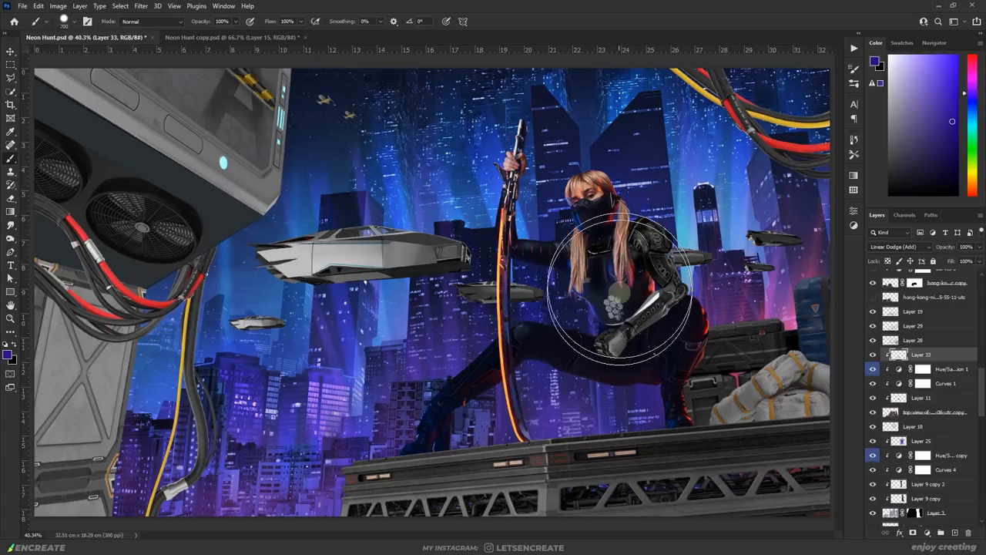
pyautogui.click(900, 246)
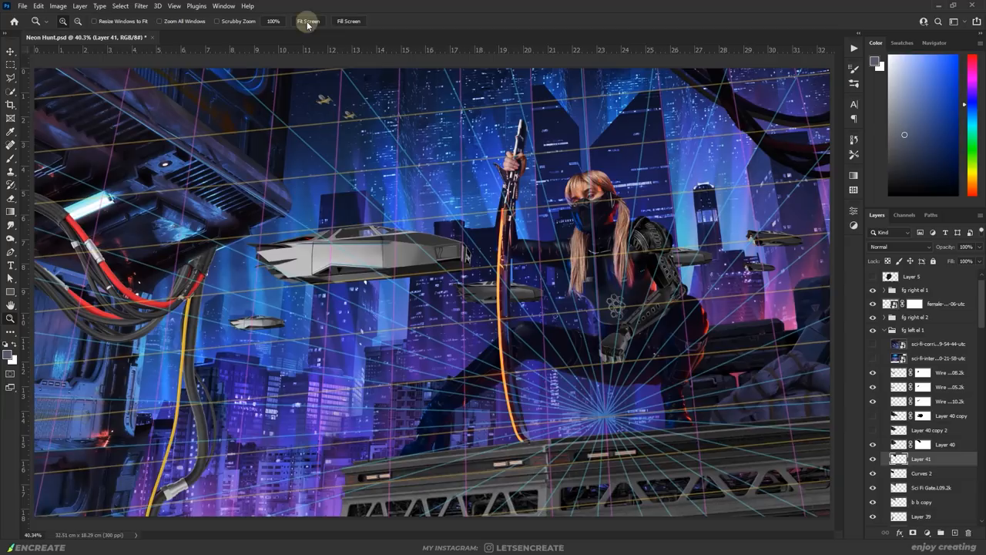
# - Fit the whole image on screen with the Zoom tool's Fit Screen option
pyautogui.click(928, 461)
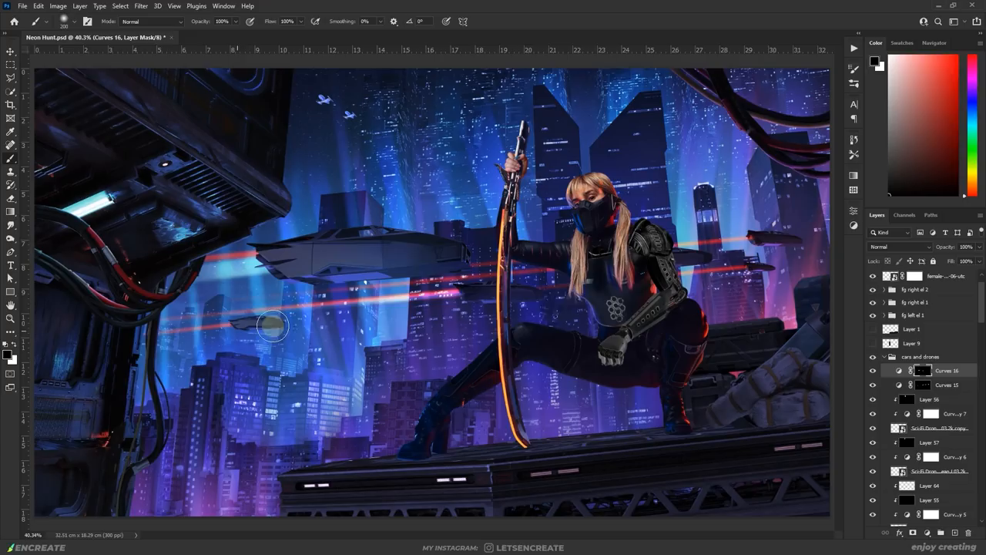
# - Edit a Curves adjustment layer in the cars and drones group to darken them
pyautogui.doubleClick(923, 371)
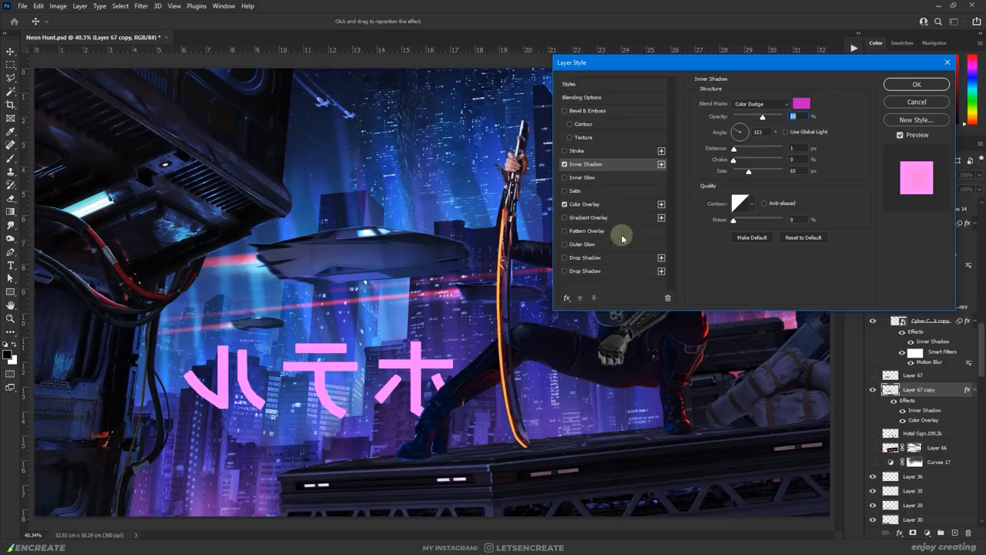
# - Style the neon sign with a pink Color Dodge inner shadow and colour overlay
pyautogui.click(585, 272)
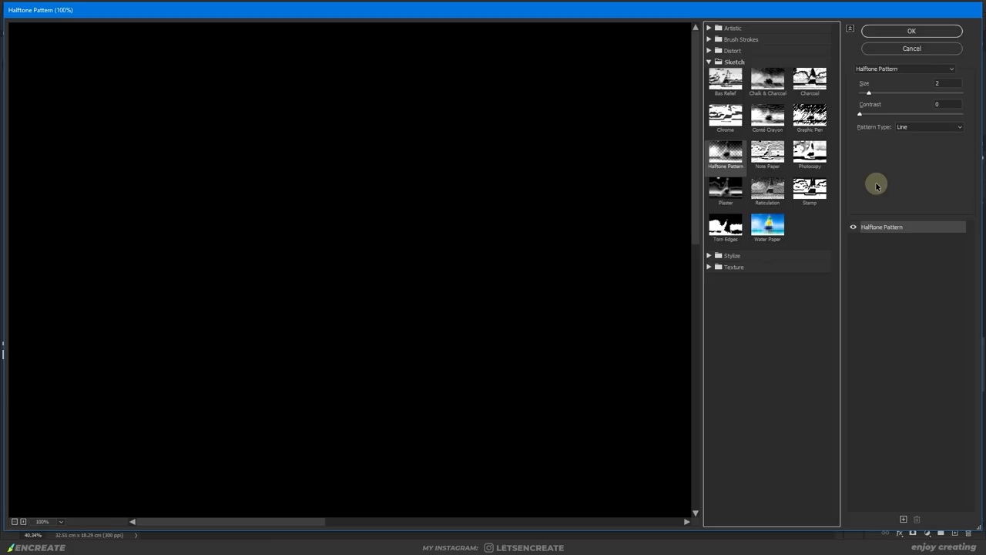
# - Apply Halftone Pattern at Size 2, Contrast 0, Line type to the neon sign
pyautogui.click(912, 30)
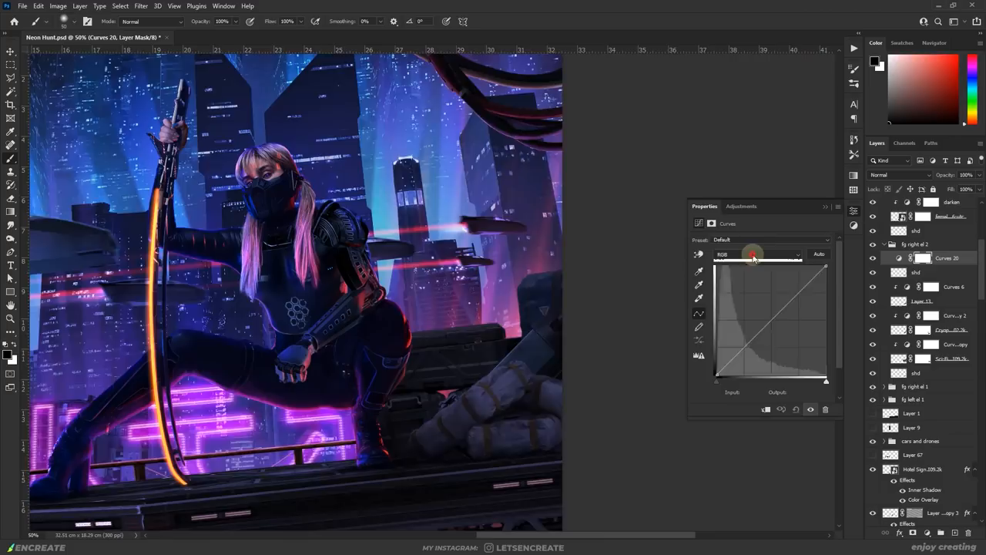
# - Pick the colour channel for the Curves adjustment in the fg right el 2 group
pyautogui.click(899, 174)
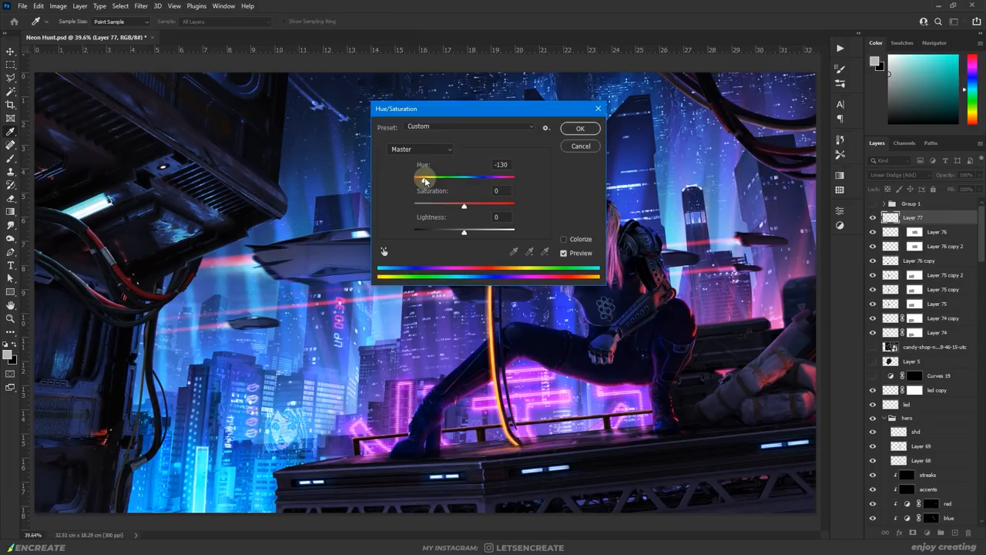
# - Shift the light layer's hue by -130 with Hue/Saturation
pyautogui.click(579, 128)
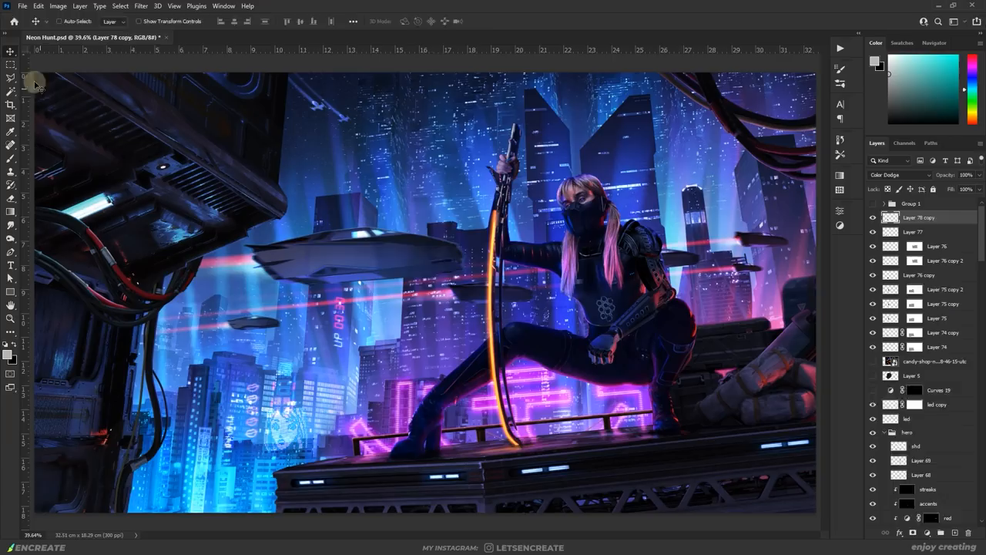
pyautogui.click(141, 6)
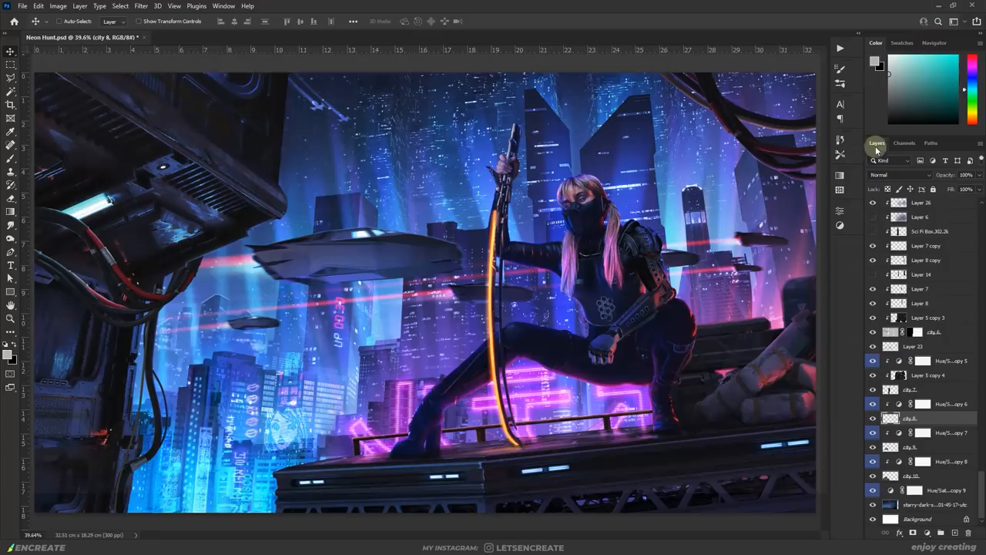
pyautogui.click(141, 5)
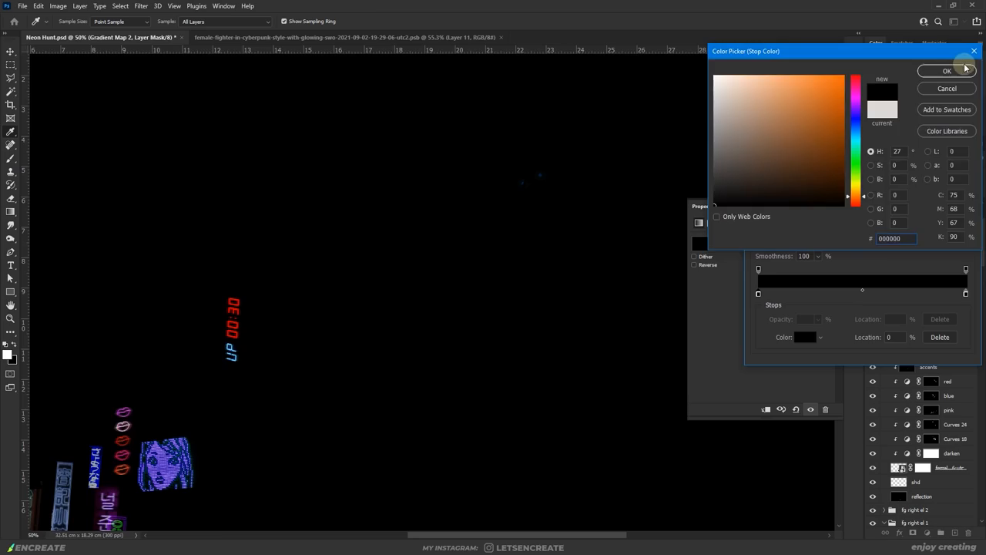
# - Confirm black as the gradient stop colour and select several glow layers together
pyautogui.click(834, 108)
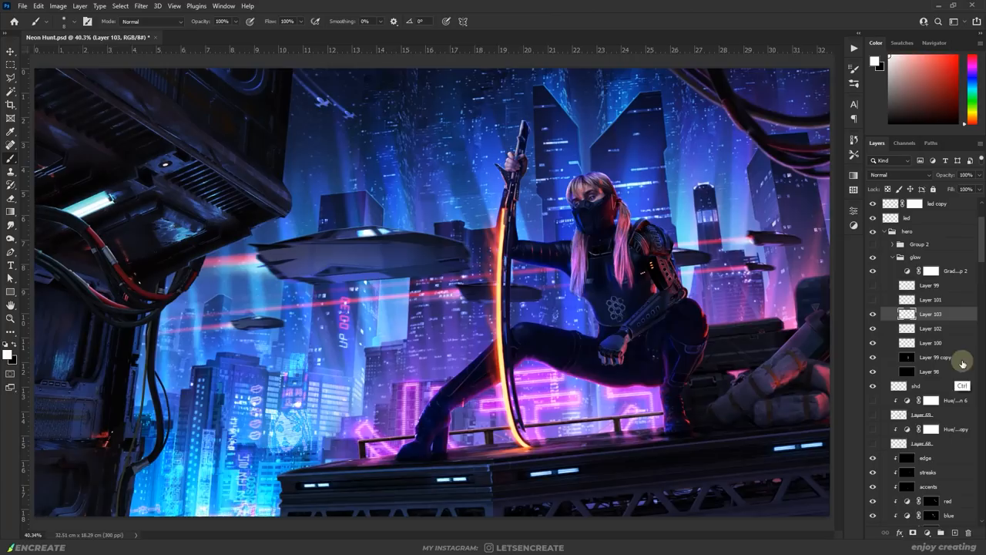
pyautogui.click(898, 175)
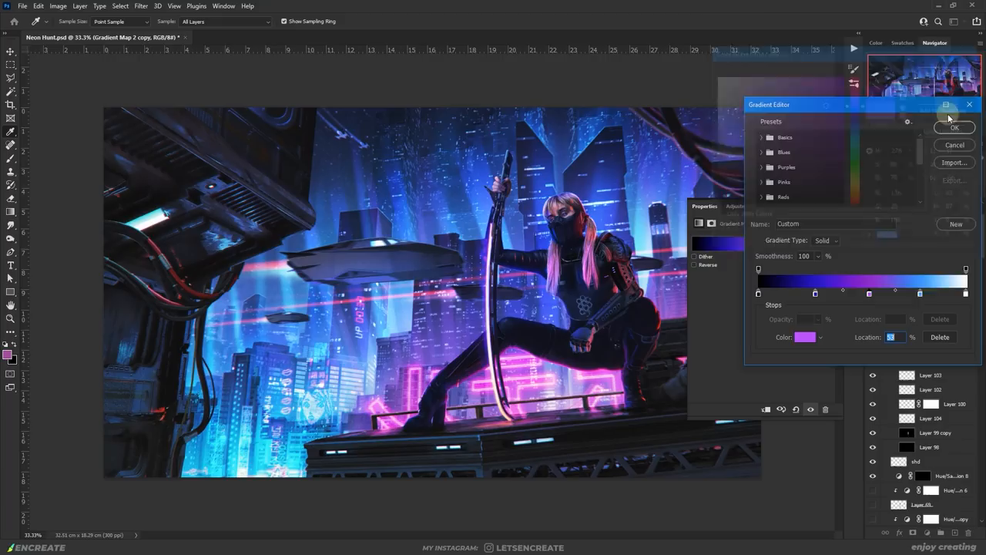
# - Confirm the dark-violet-blue-white Gradient Map on the sword glow layers
pyautogui.click(954, 128)
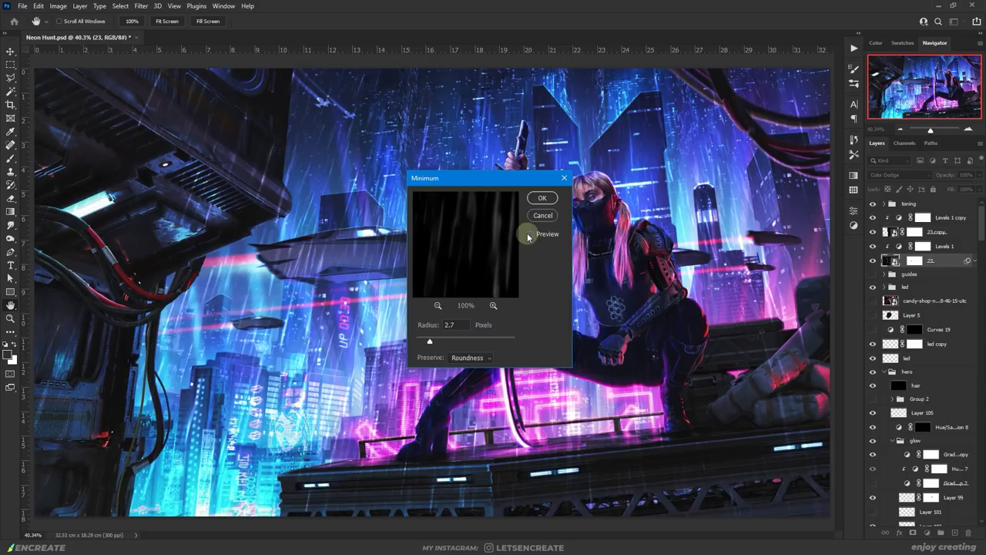
# - Confirm the Minimum filter with a 2.7 px radius on the rain layer
pyautogui.click(542, 197)
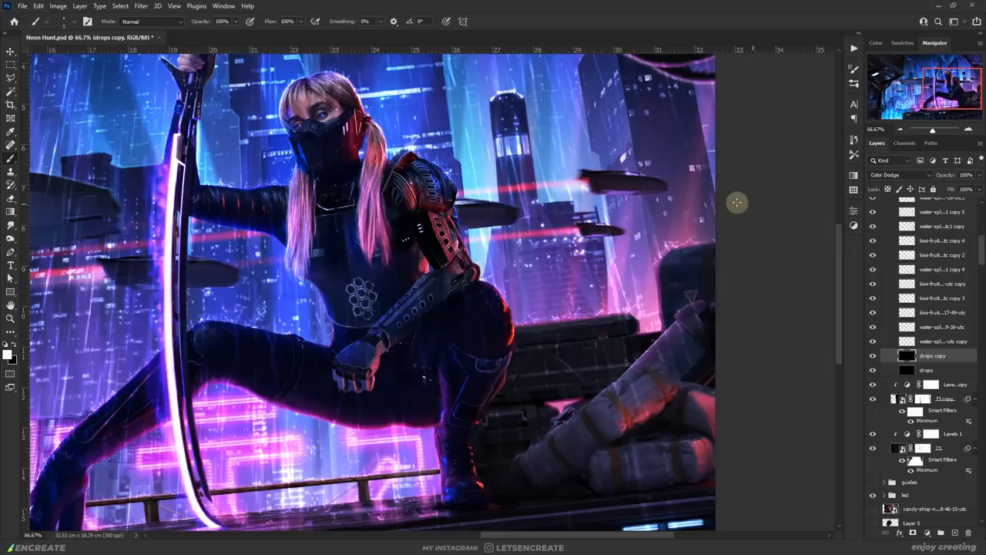
# - Position the Color Dodge water-splash and drop layers around the swordswoman
pyautogui.click(140, 7)
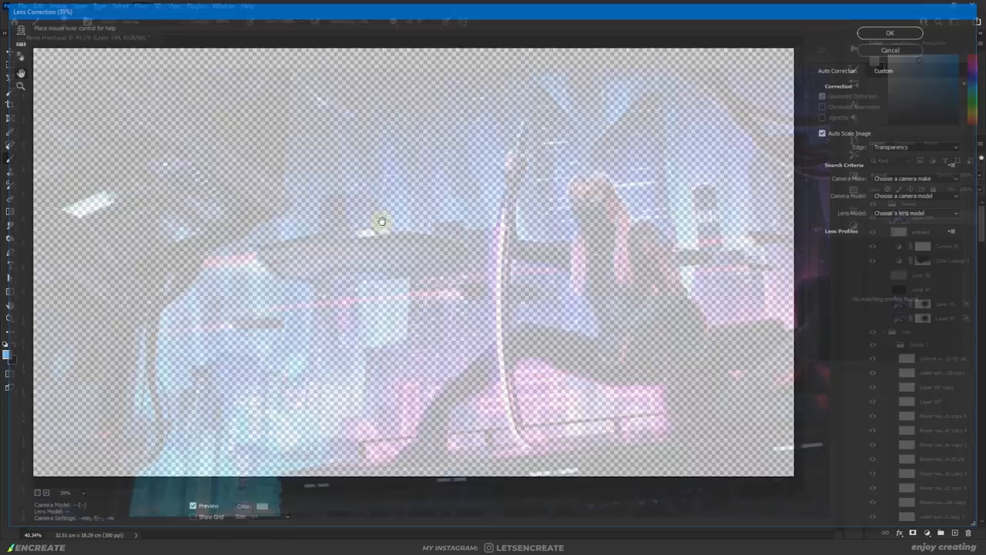
# - Apply Lens Correction with custom settings to the stamped composite layer
pyautogui.click(890, 33)
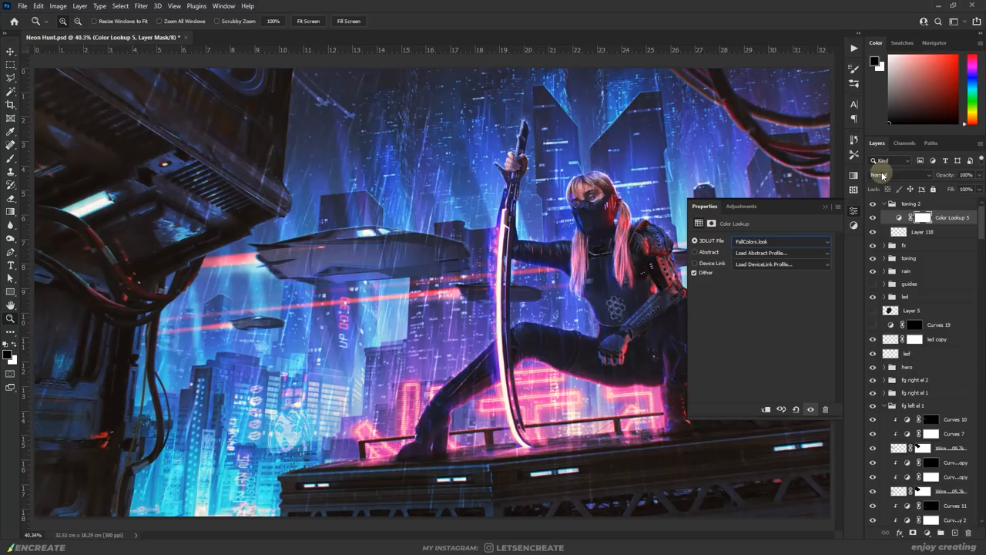
# - Set the TealOrangePlusContrast Color Lookup layer's blend mode to Saturation
pyautogui.click(897, 174)
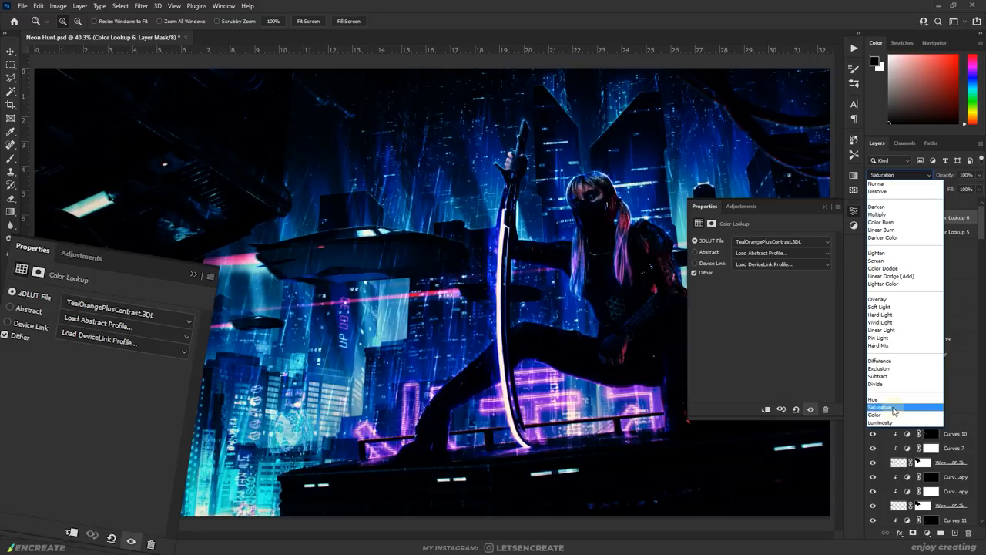
pyautogui.click(883, 283)
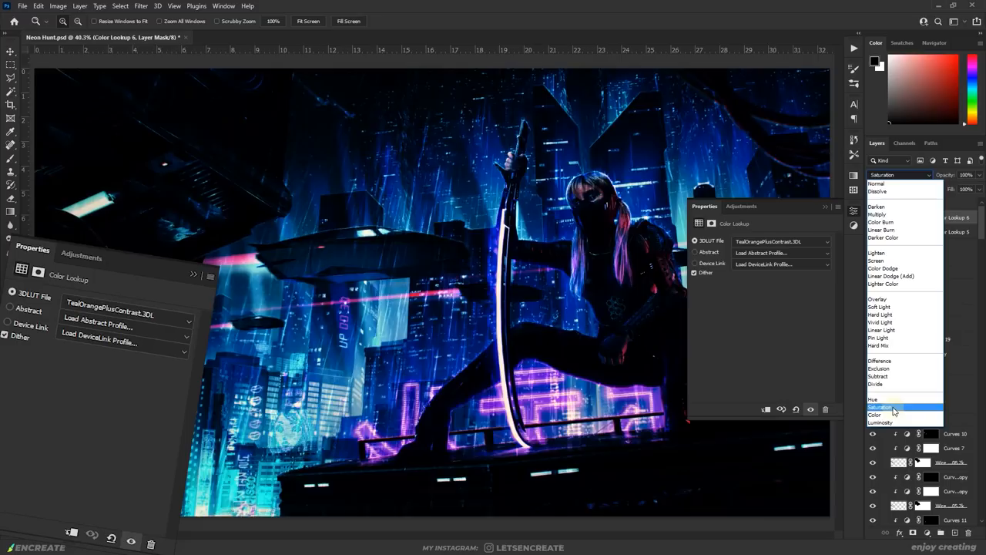